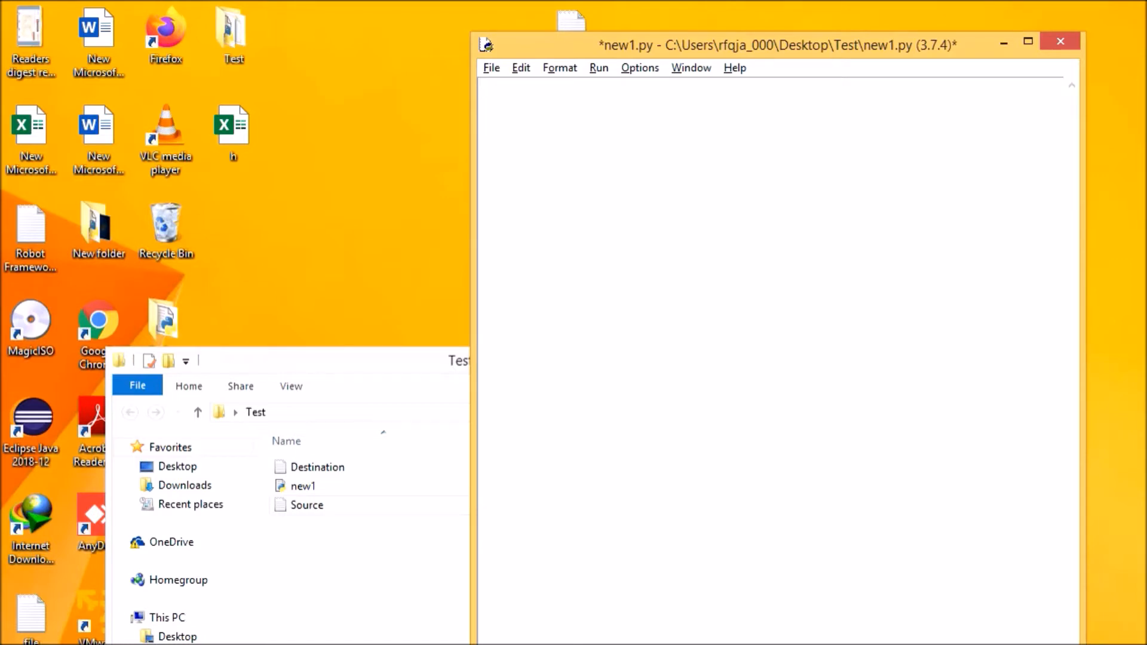
Open the Source text file from the Test folder in Notepad to view its three lines.
click(482, 86)
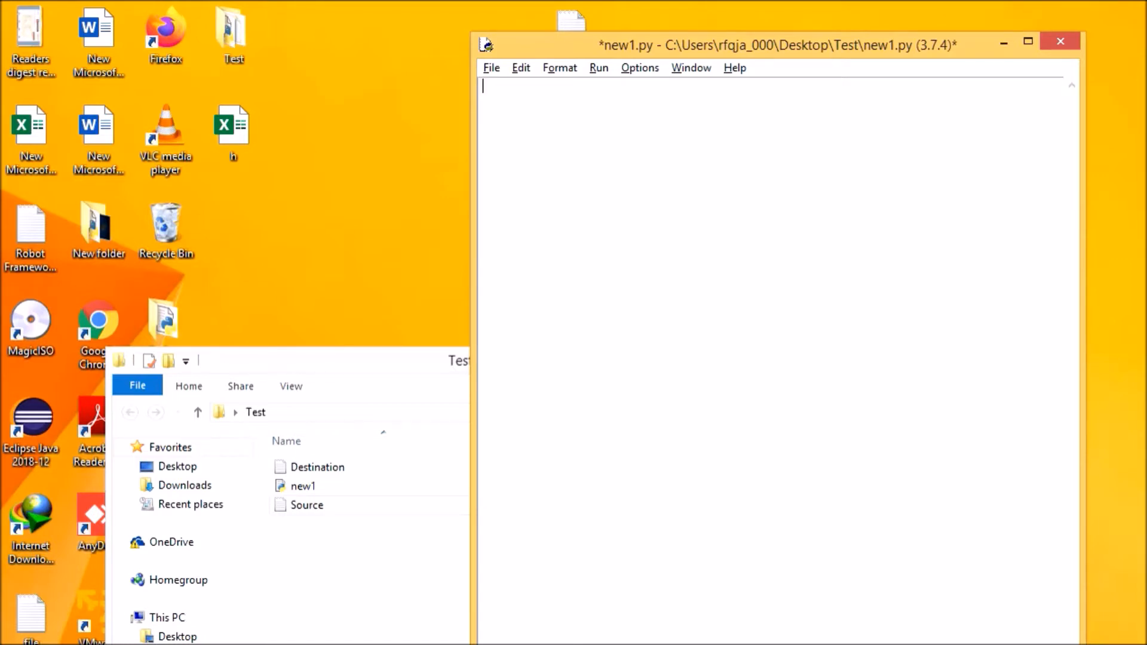
mouse_move(373, 539)
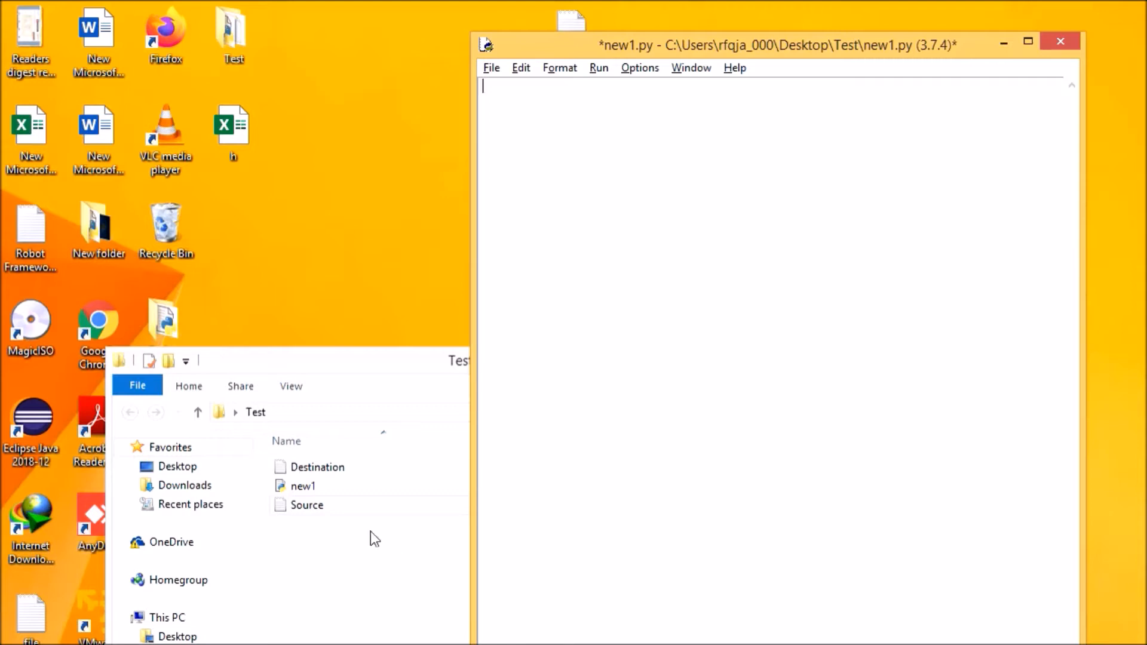
click(306, 505)
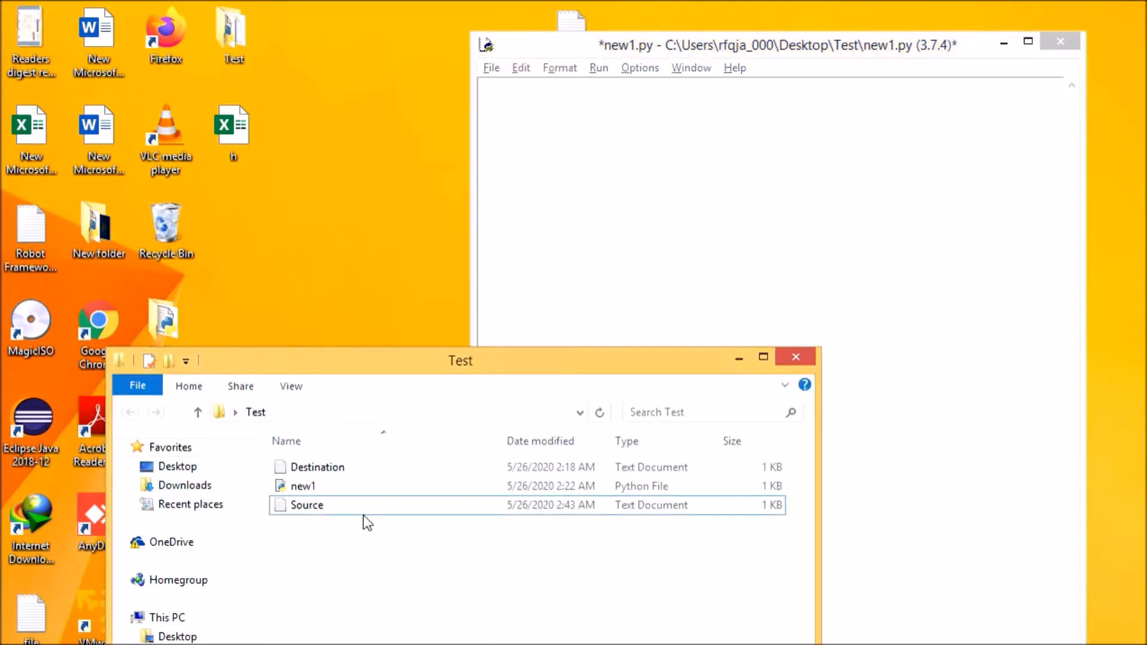
double_click(306, 505)
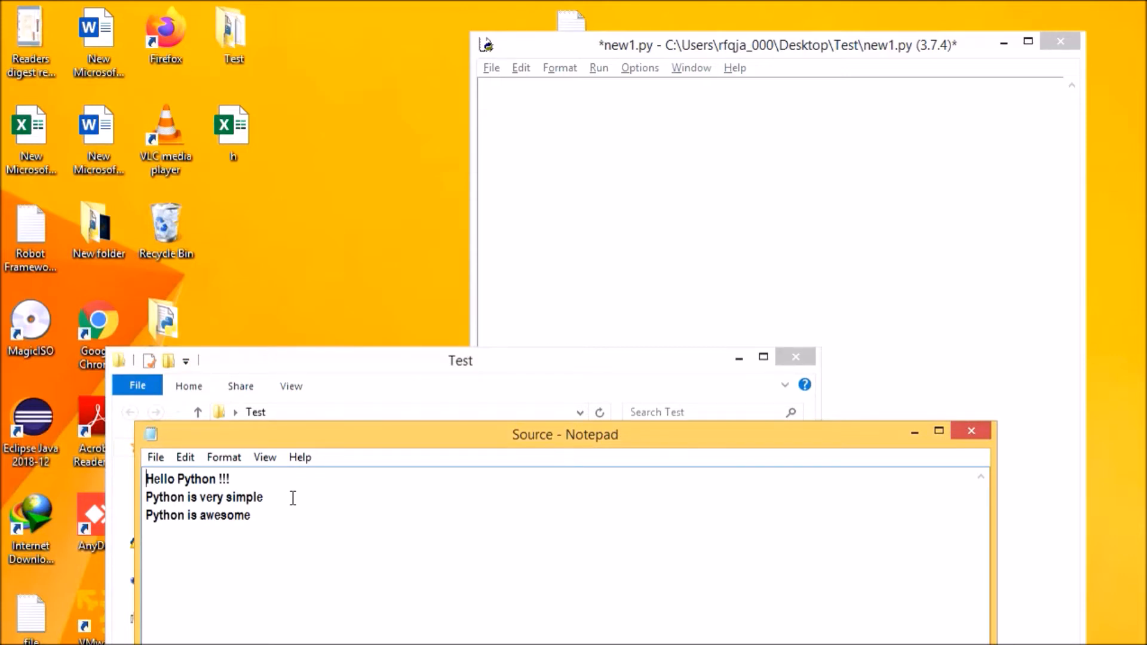
mouse_move(454, 350)
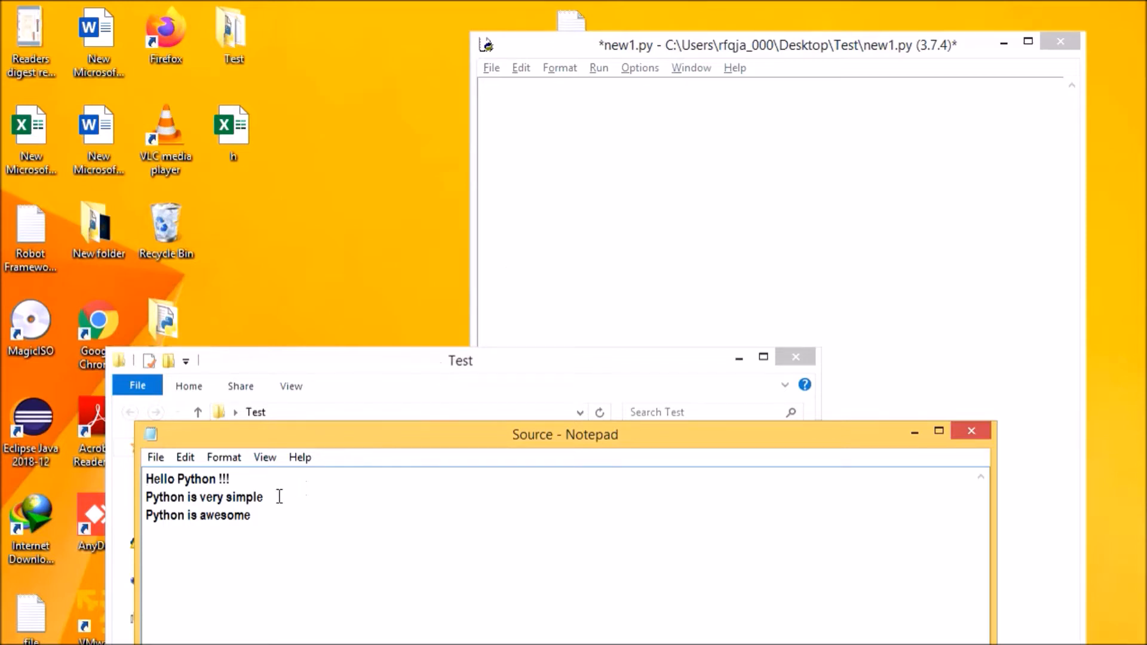
mouse_move(509, 274)
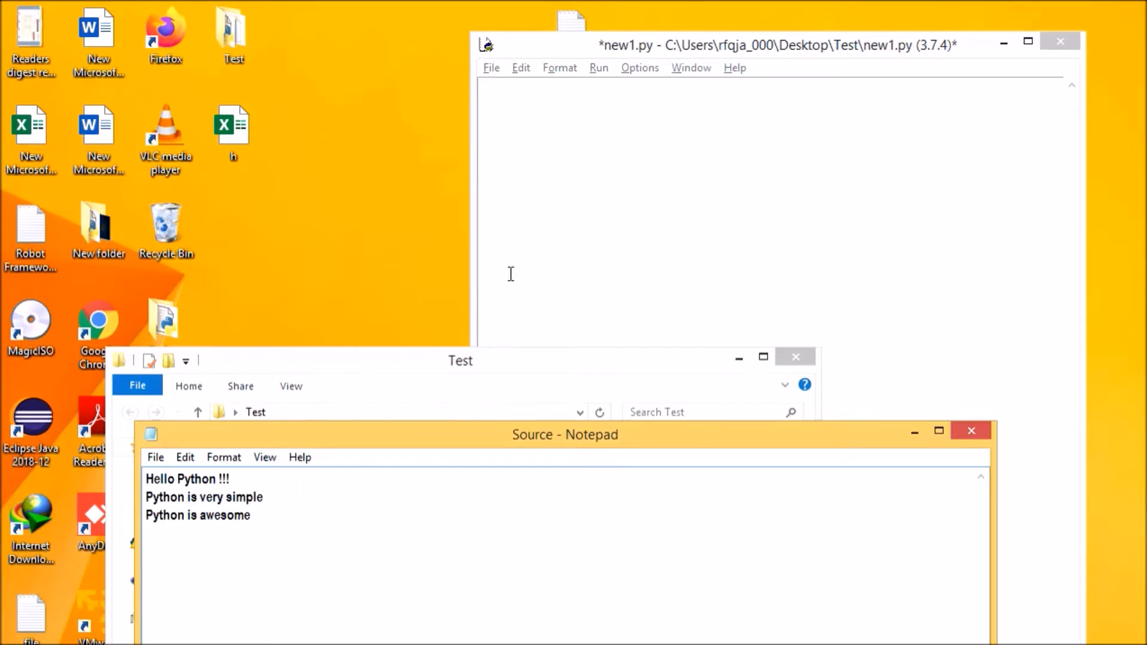
Write user_input = input("Enter the text: ") as the first line of new1.py.
click(775, 45)
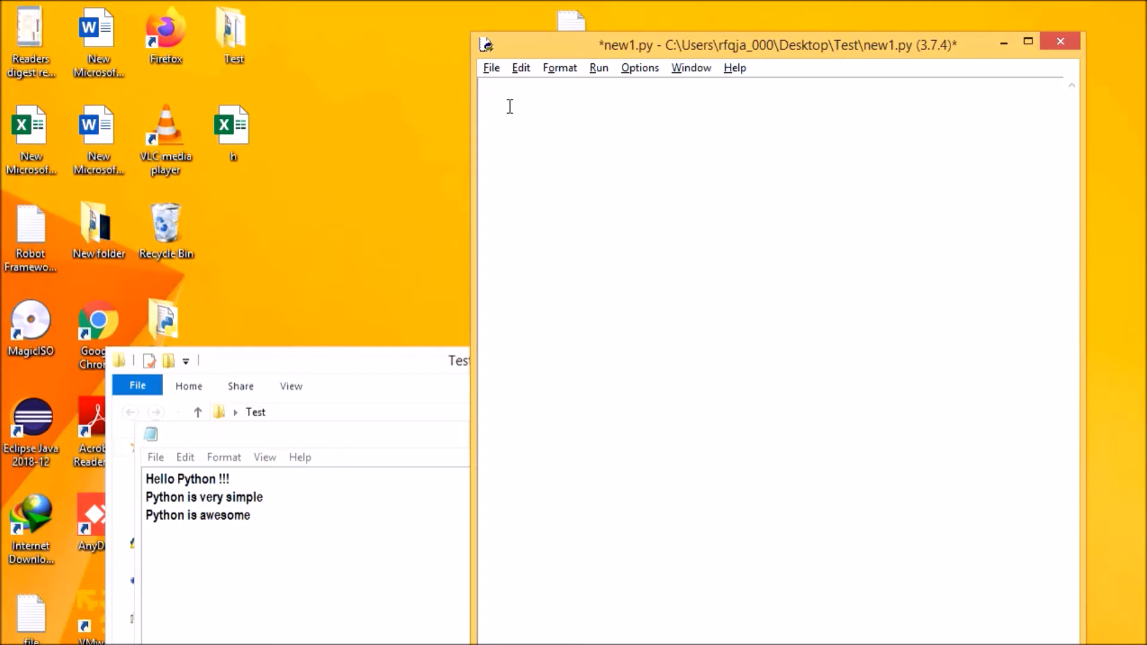
text(user_input =)
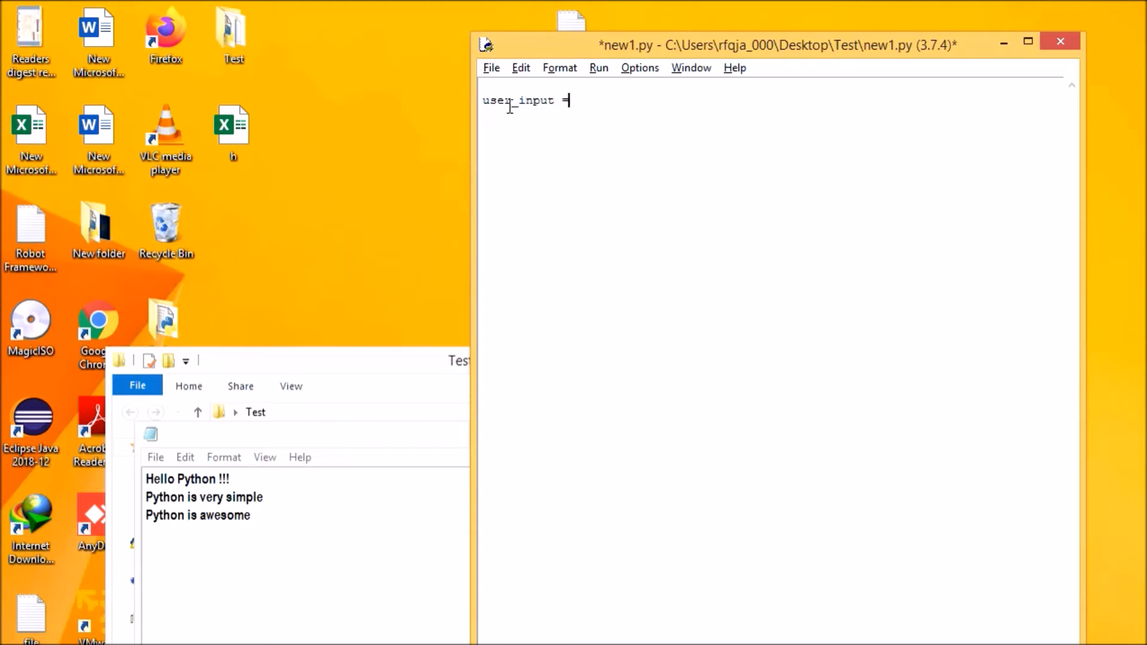
text(input)
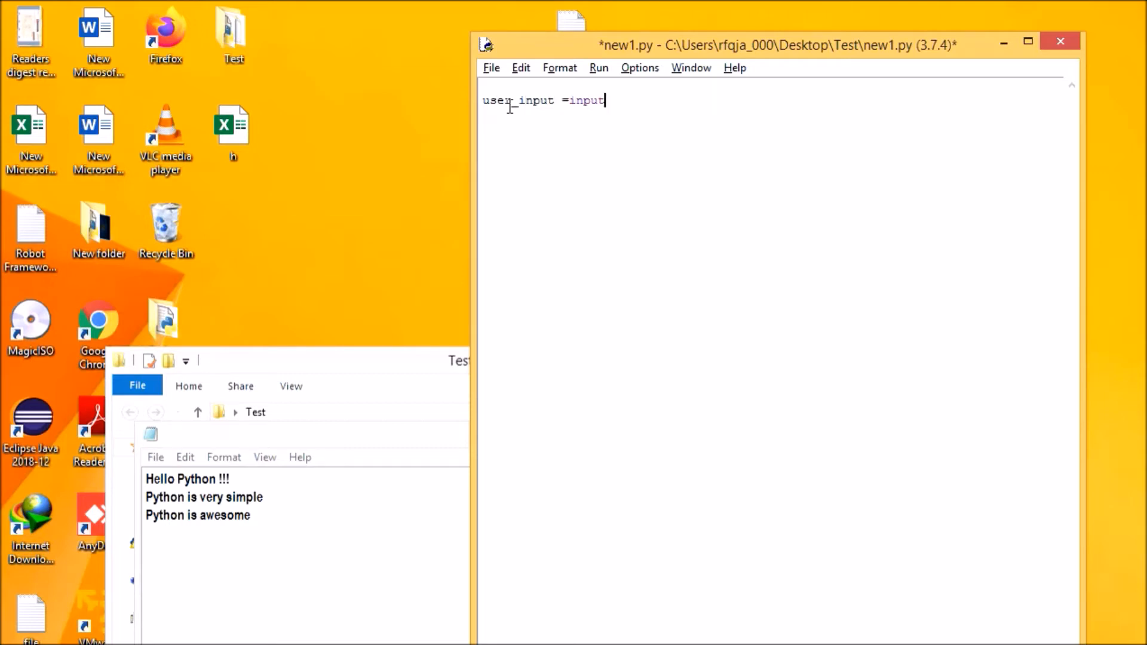
text(("Enter the text:)
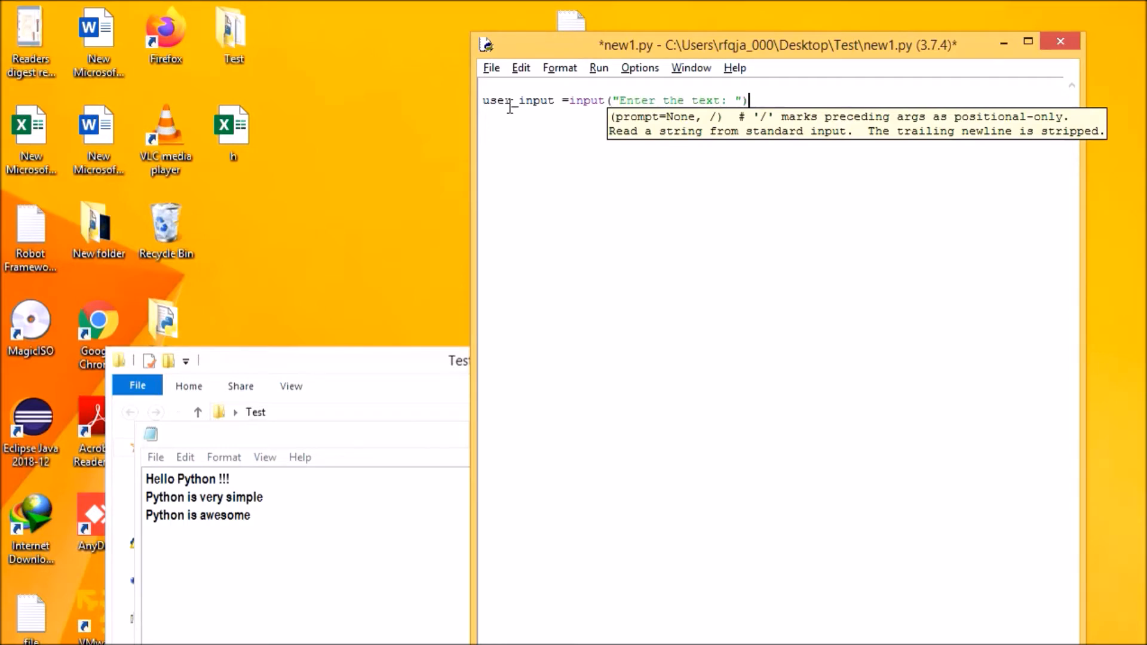
key(enter)
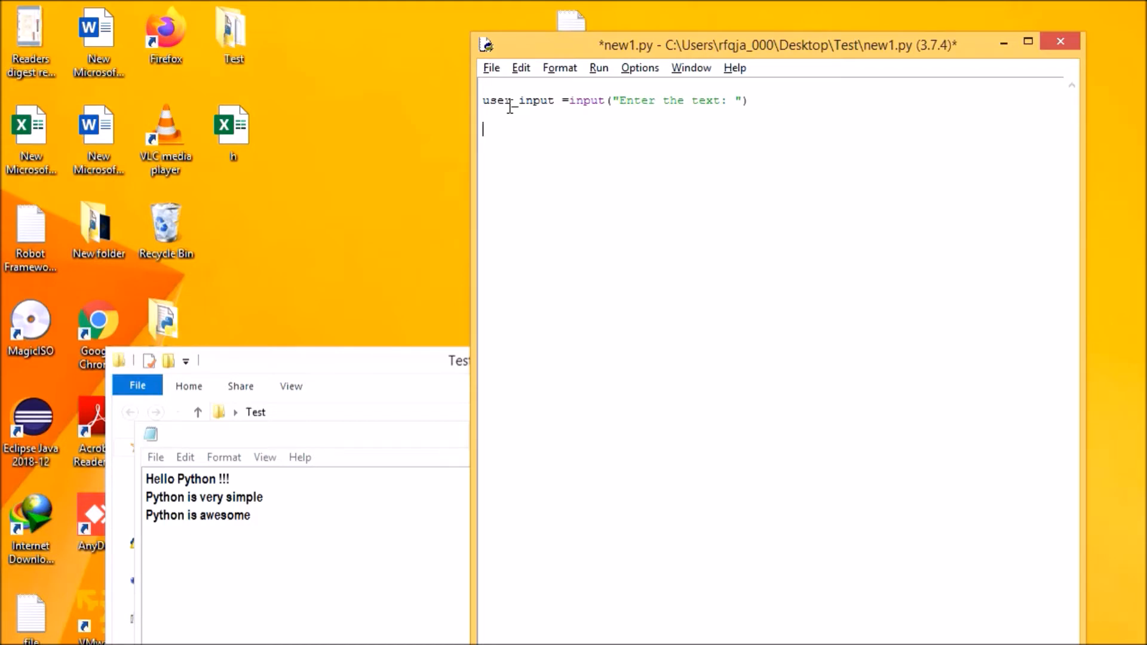
Add file = open(".\source.txt",'r') as the script's second line.
text(f)
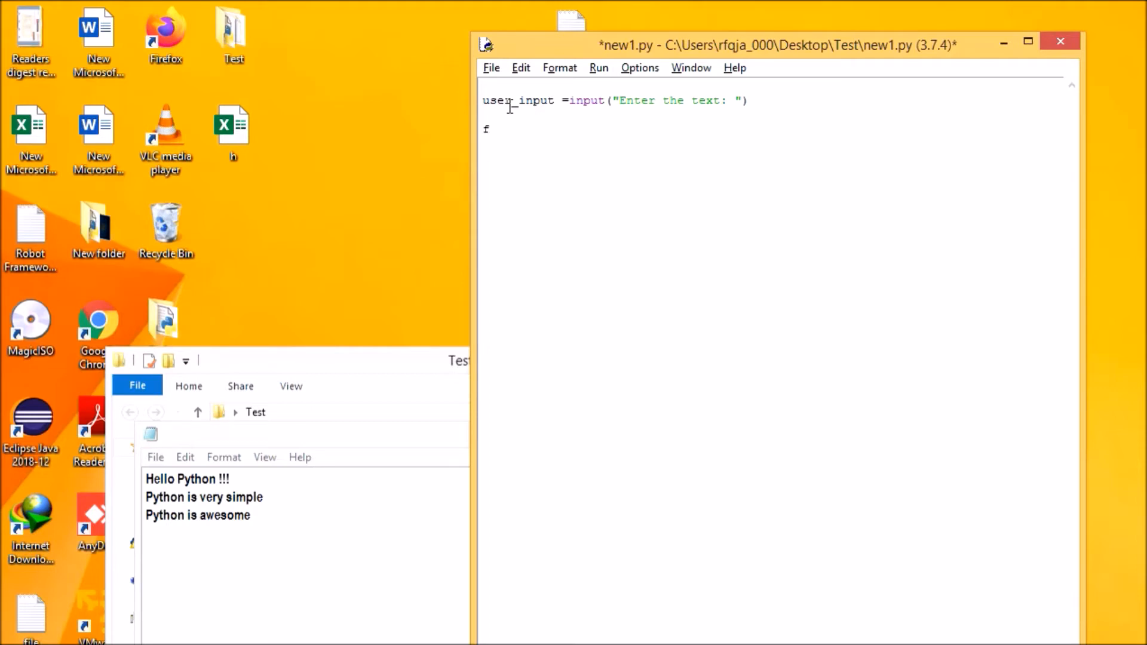
text(ile =open)
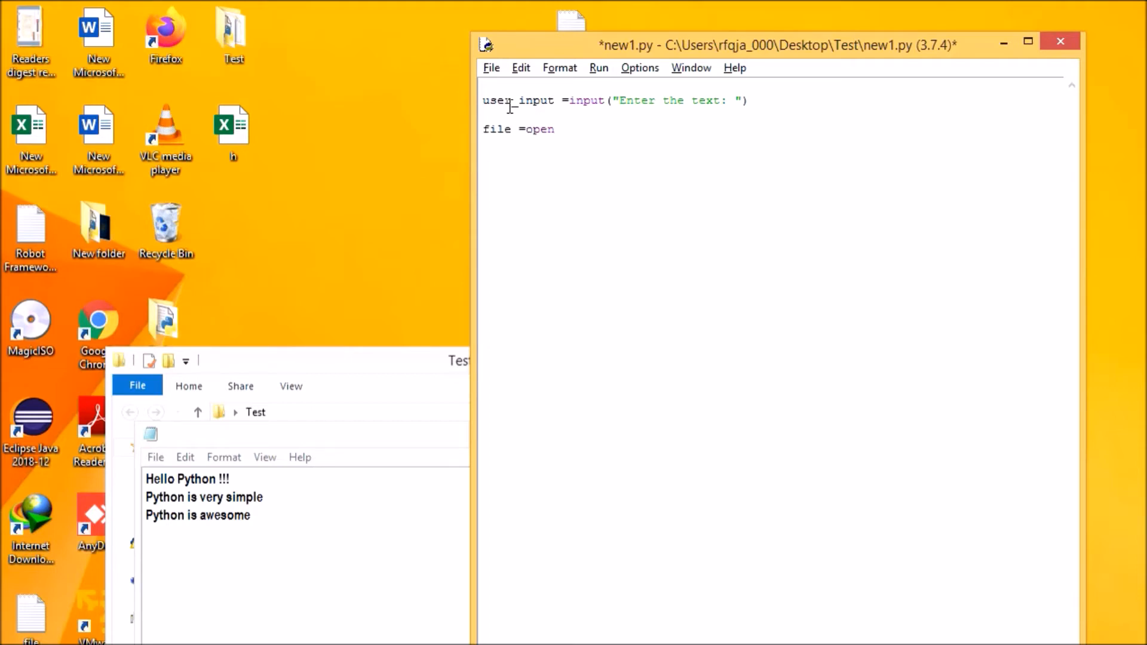
text((")
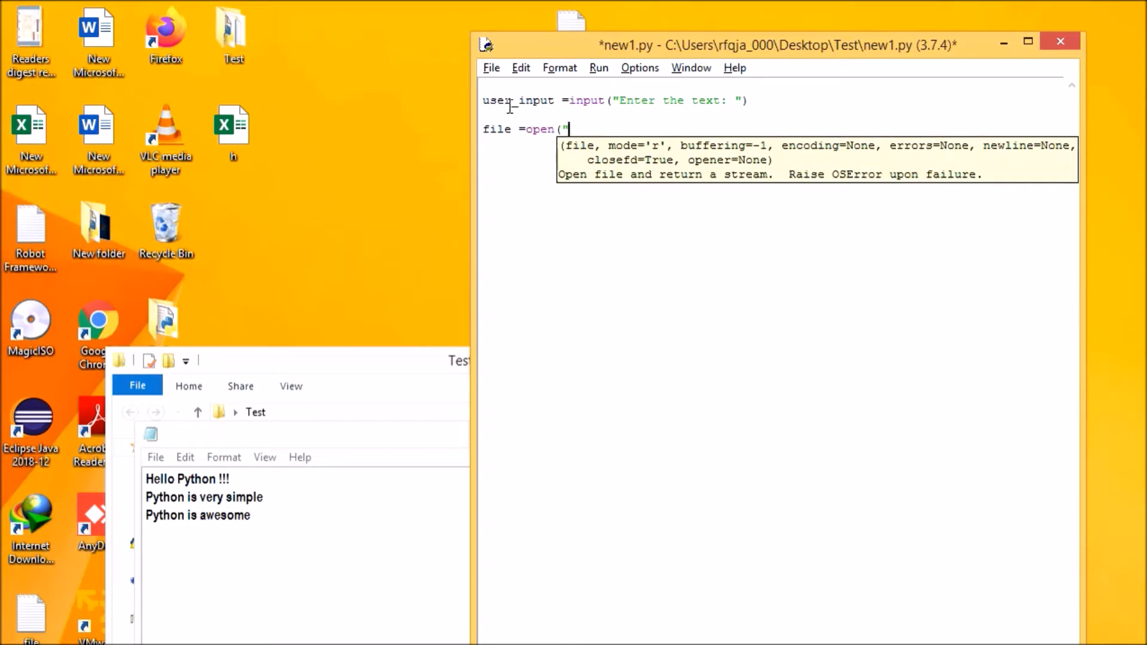
text(.\)
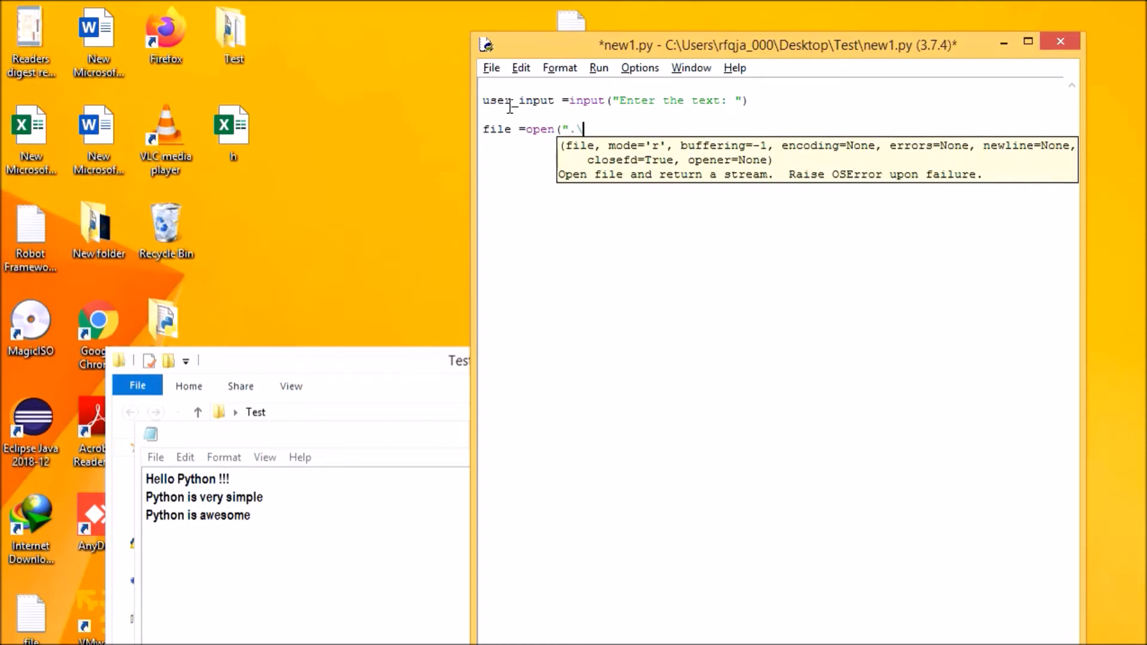
text(source.txt",)
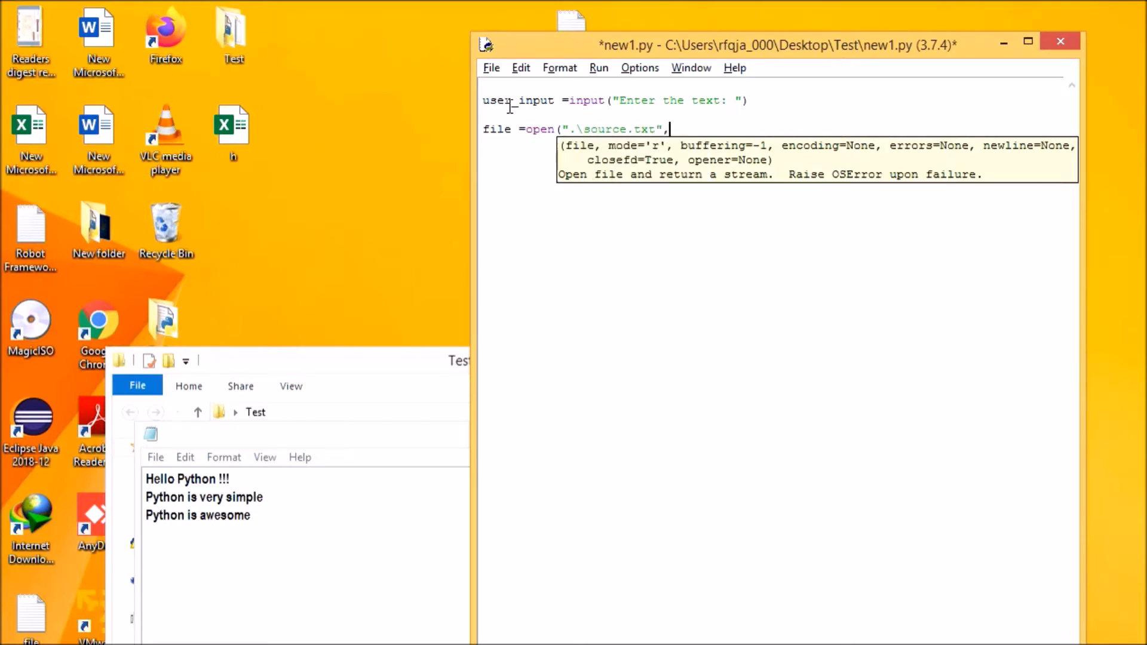
text('r)
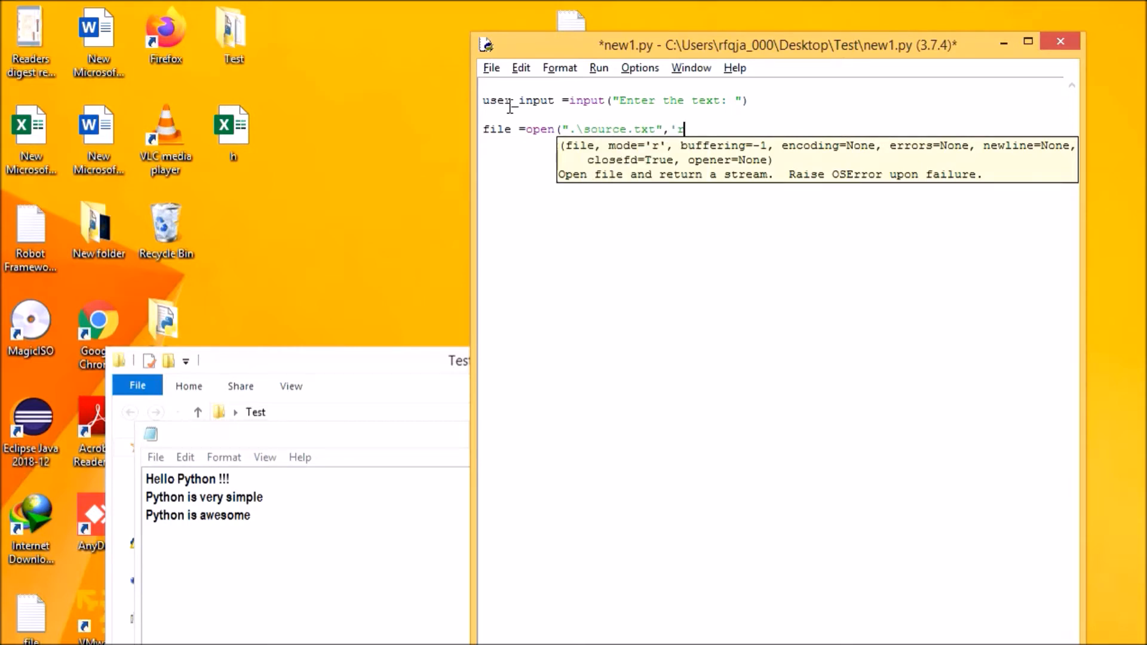
text('))
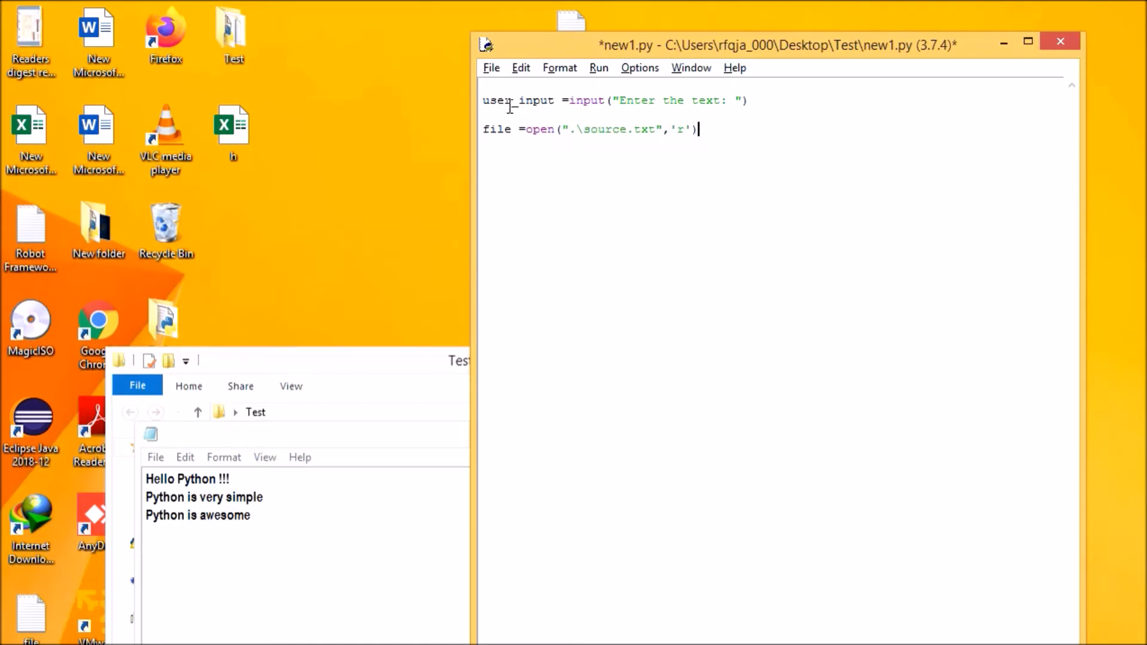
key(enter)
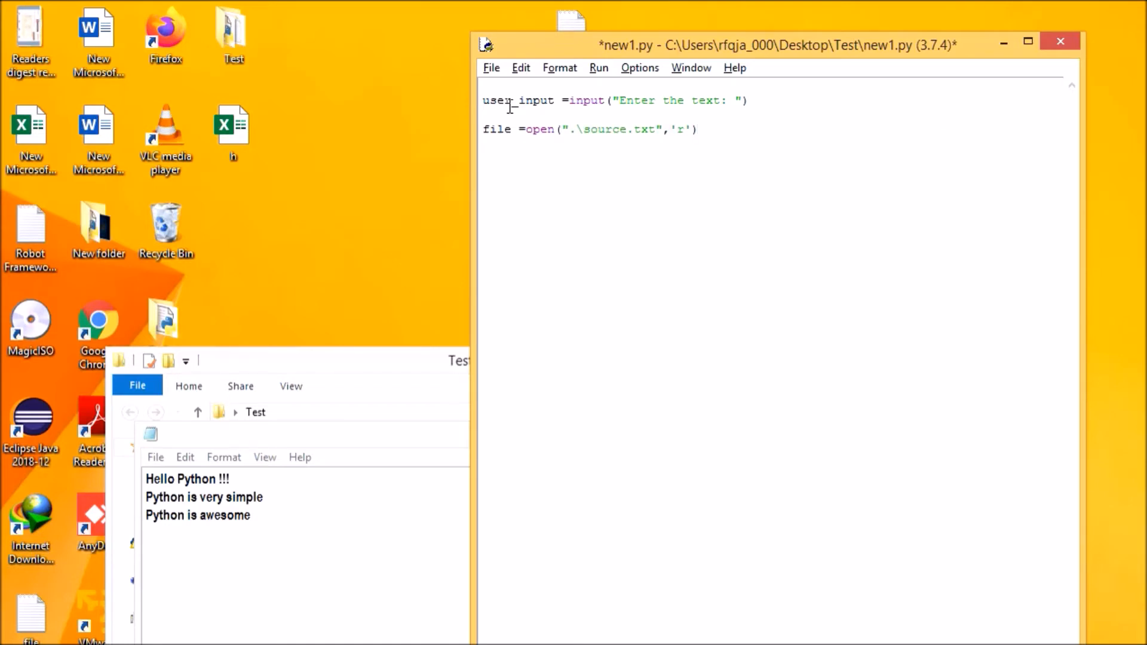
Add the loop header 'for line in file:' with an indented line below.
text(for)
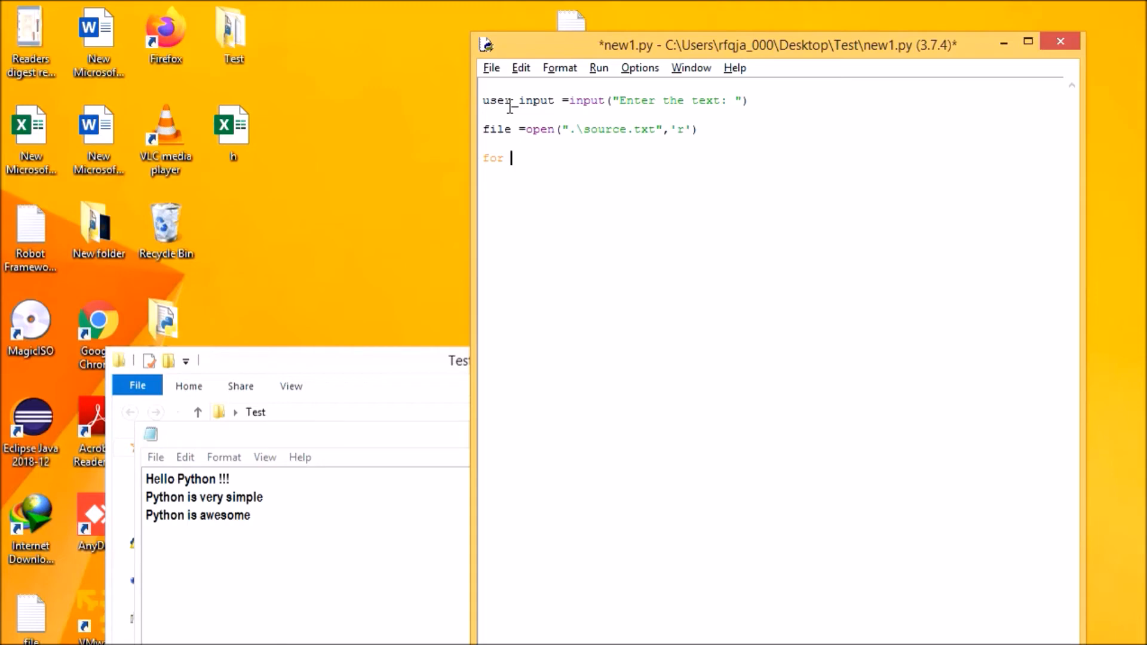
text(line in)
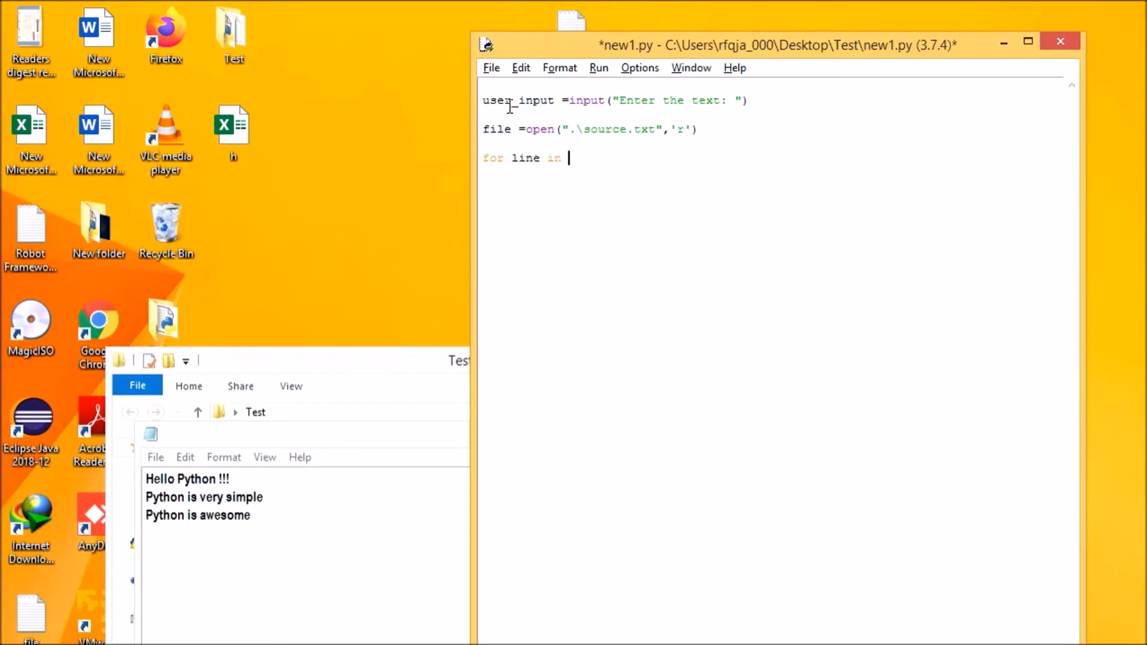
text(file)
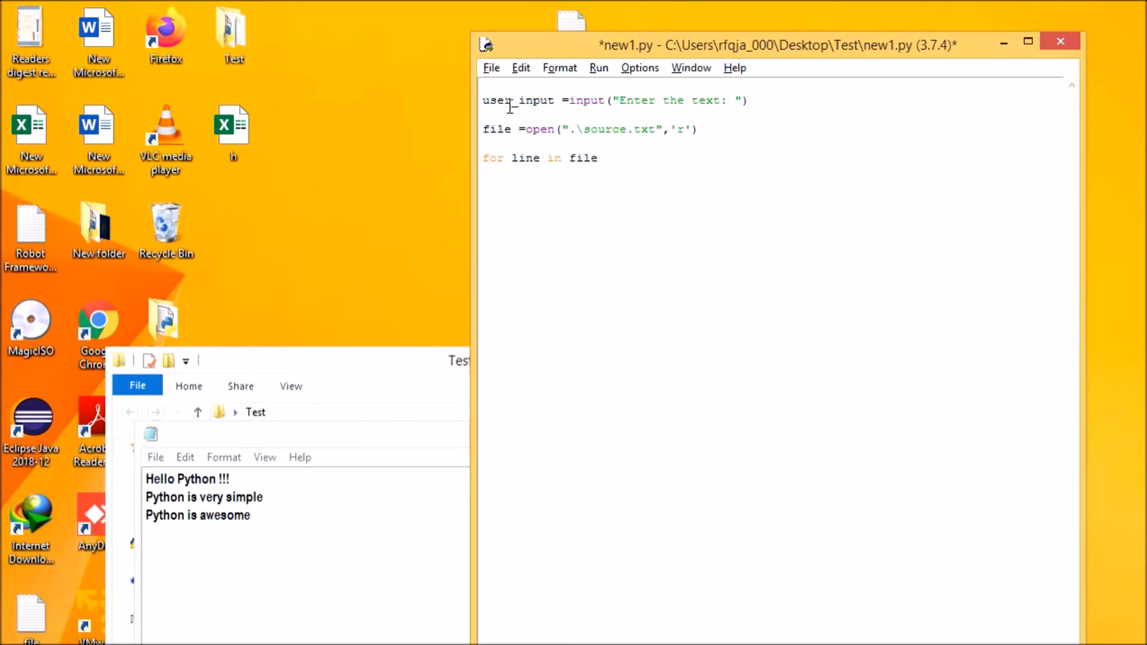
text(:)
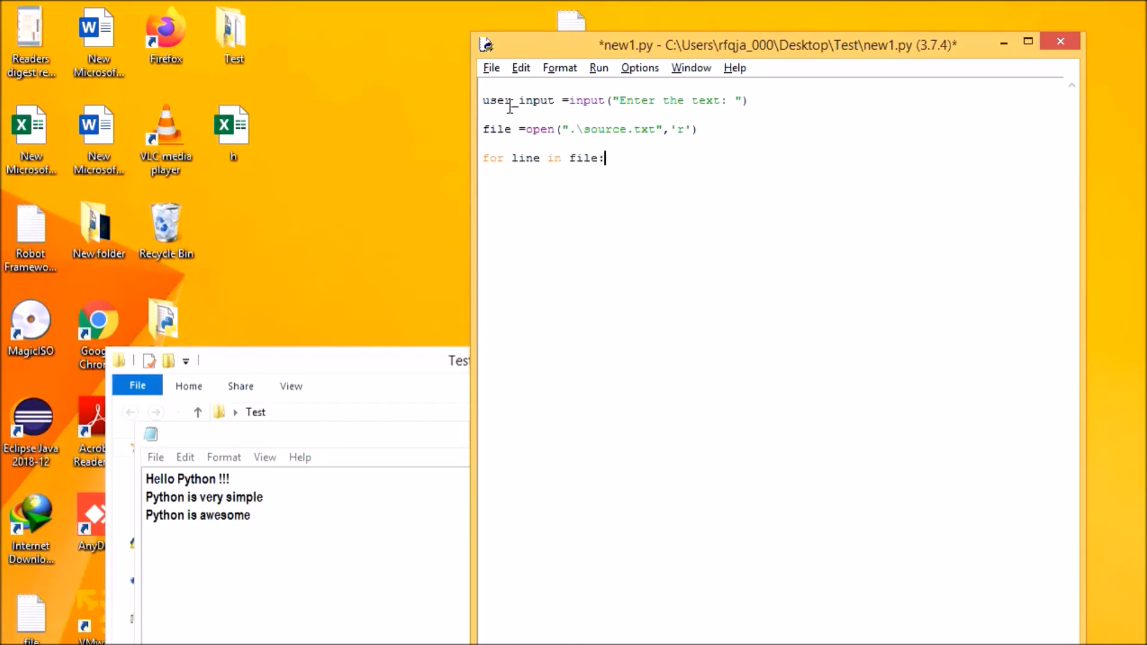
key(enter)
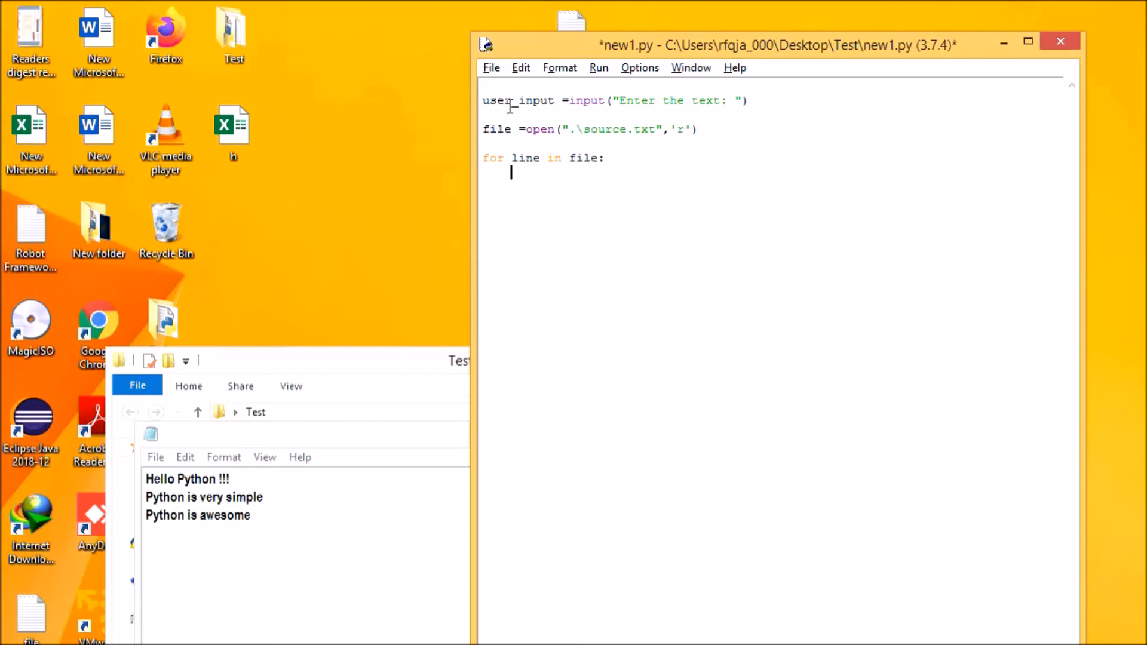
Write the condition 'if user_input in line:' inside the loop.
text(if)
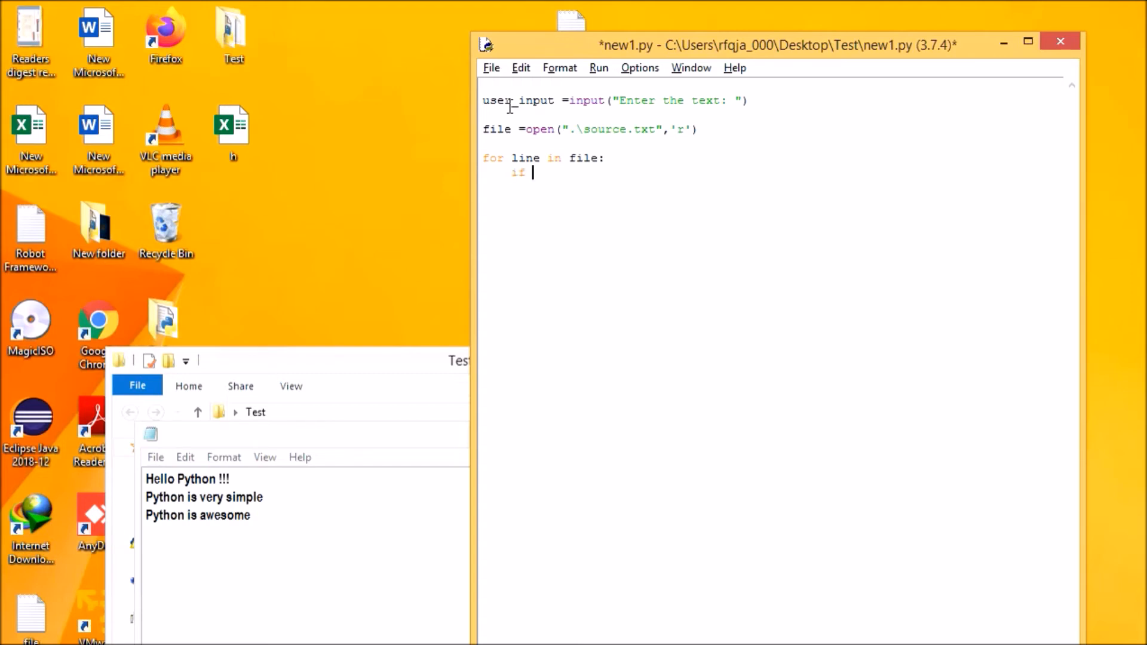
text(u)
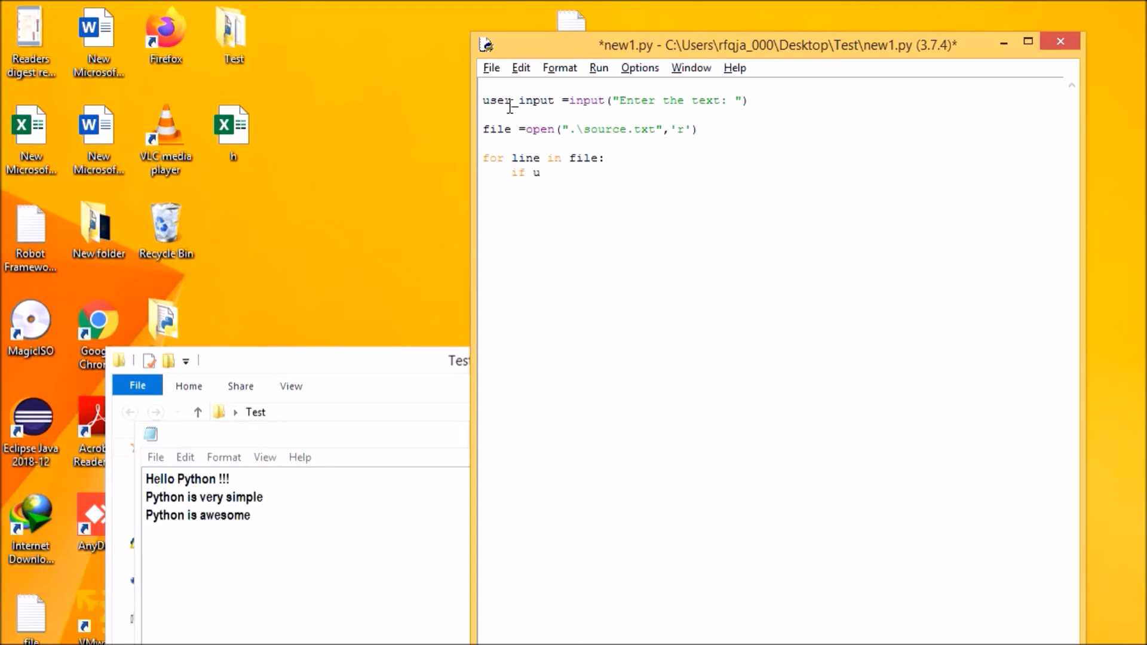
text(ser_inp)
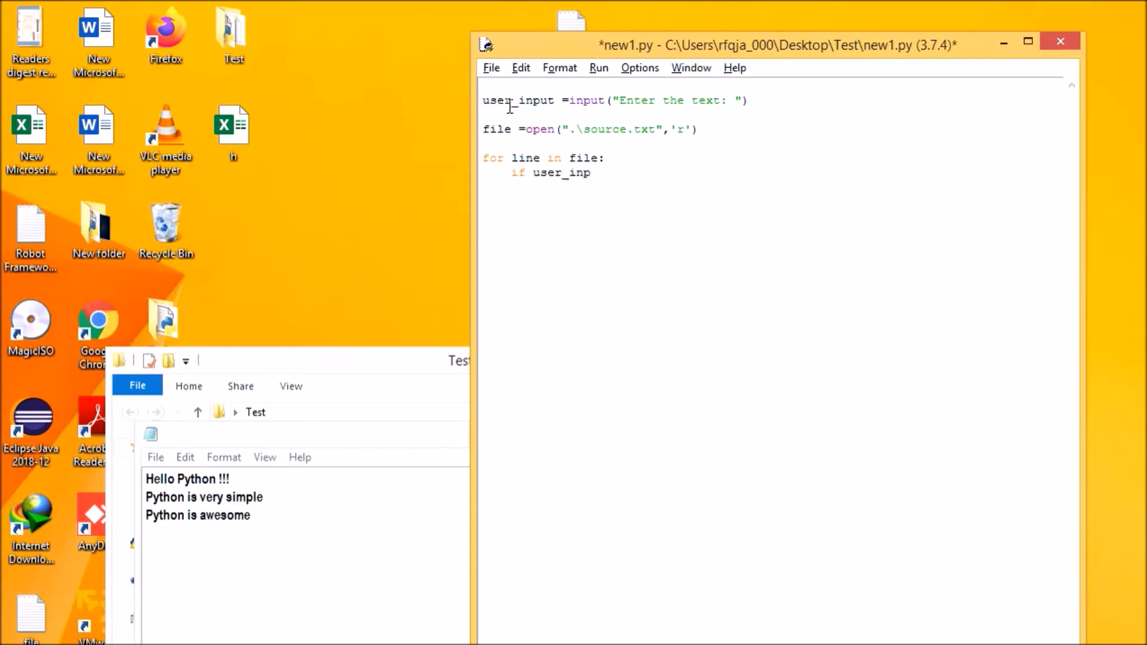
text(ut in lk)
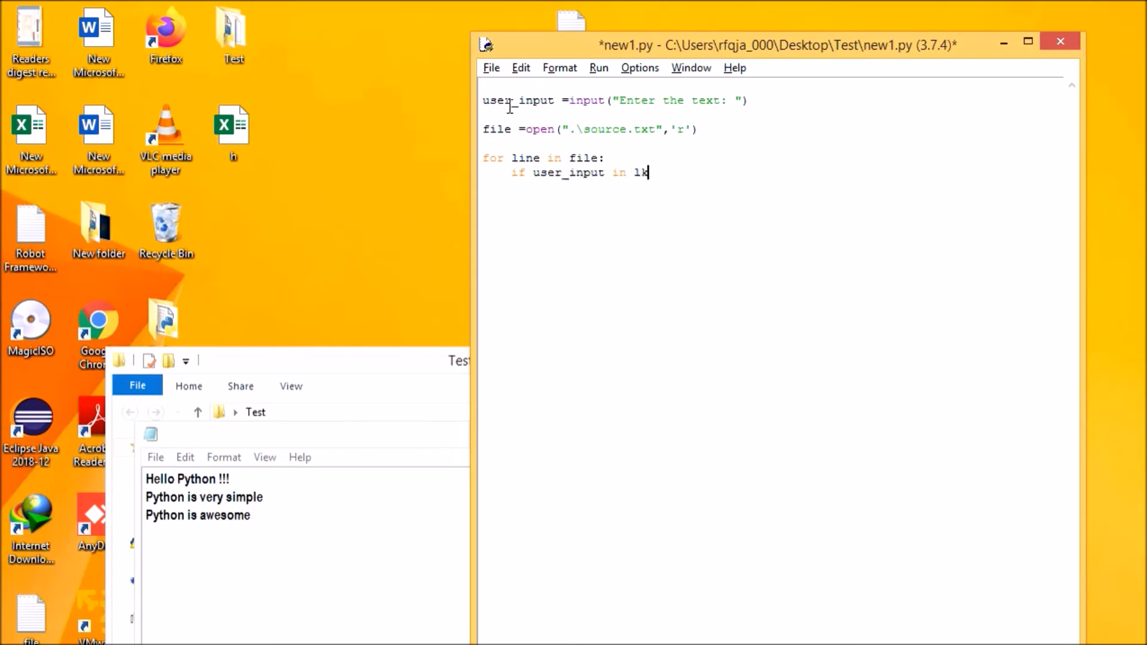
text(ne:)
text(print(line))
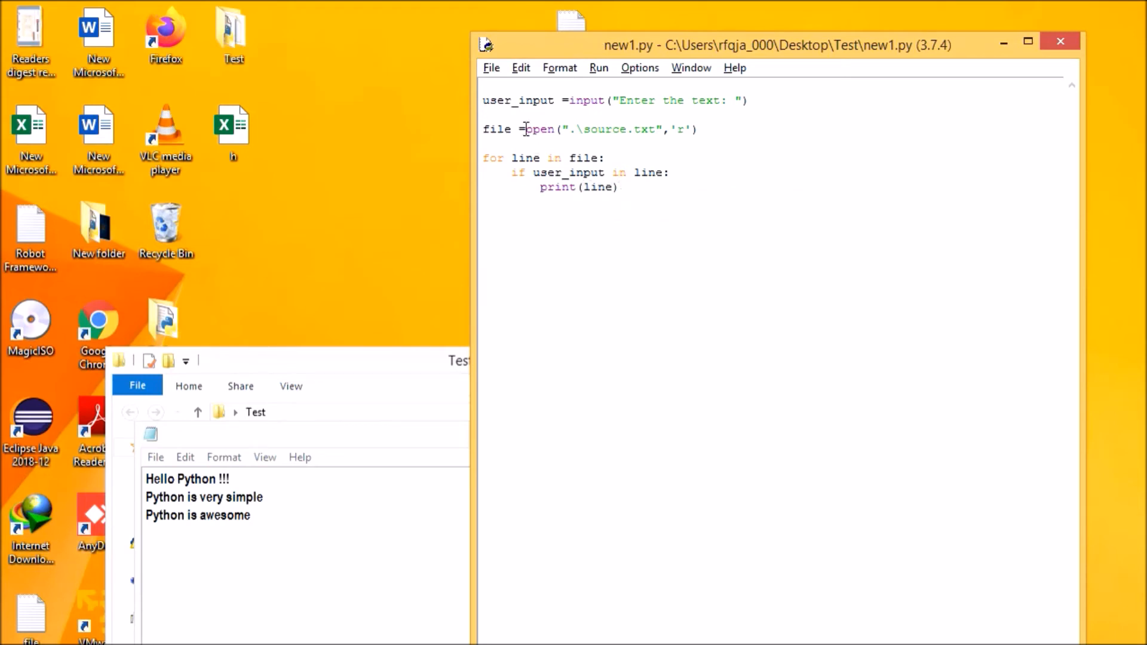
mouse_move(507, 102)
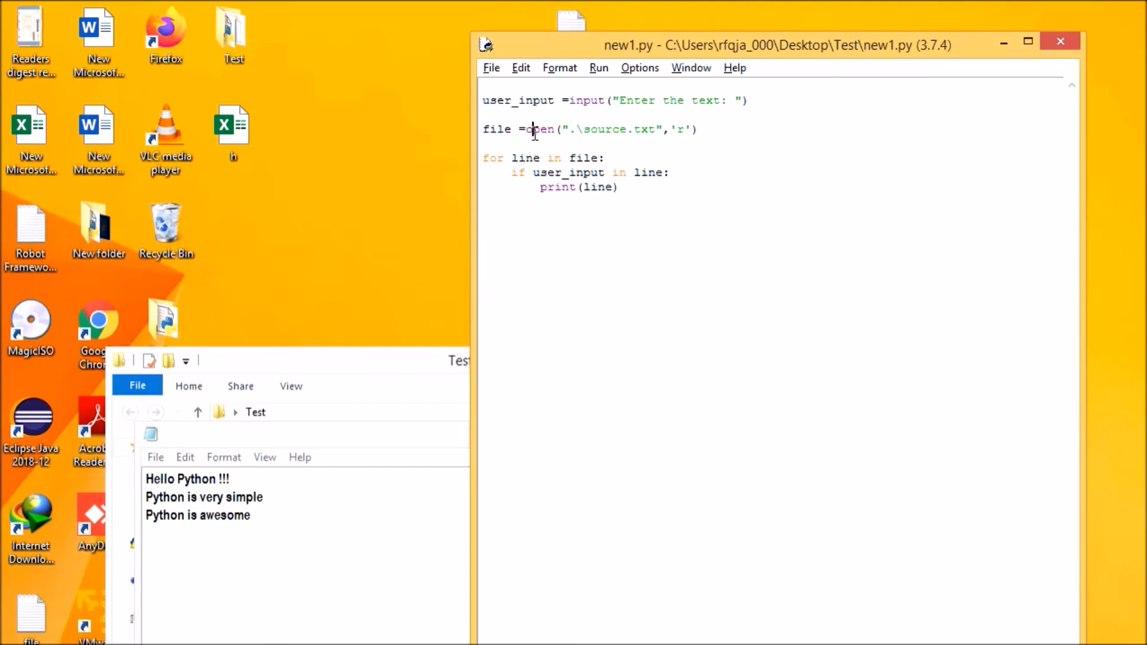
click(509, 157)
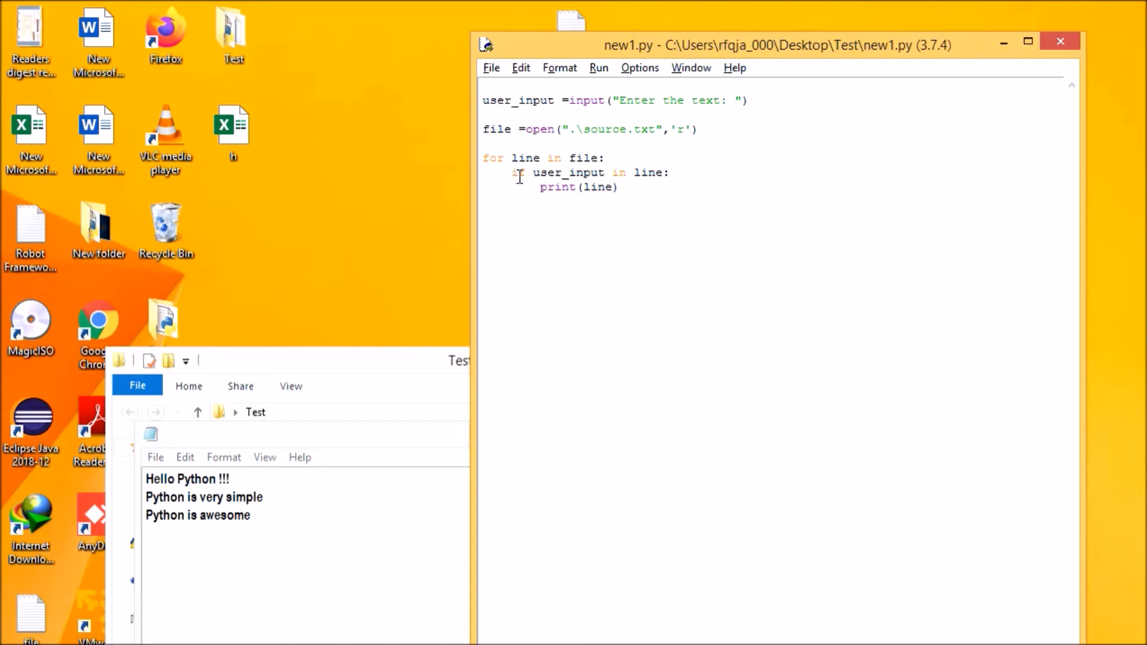
drag(517, 173, 640, 173)
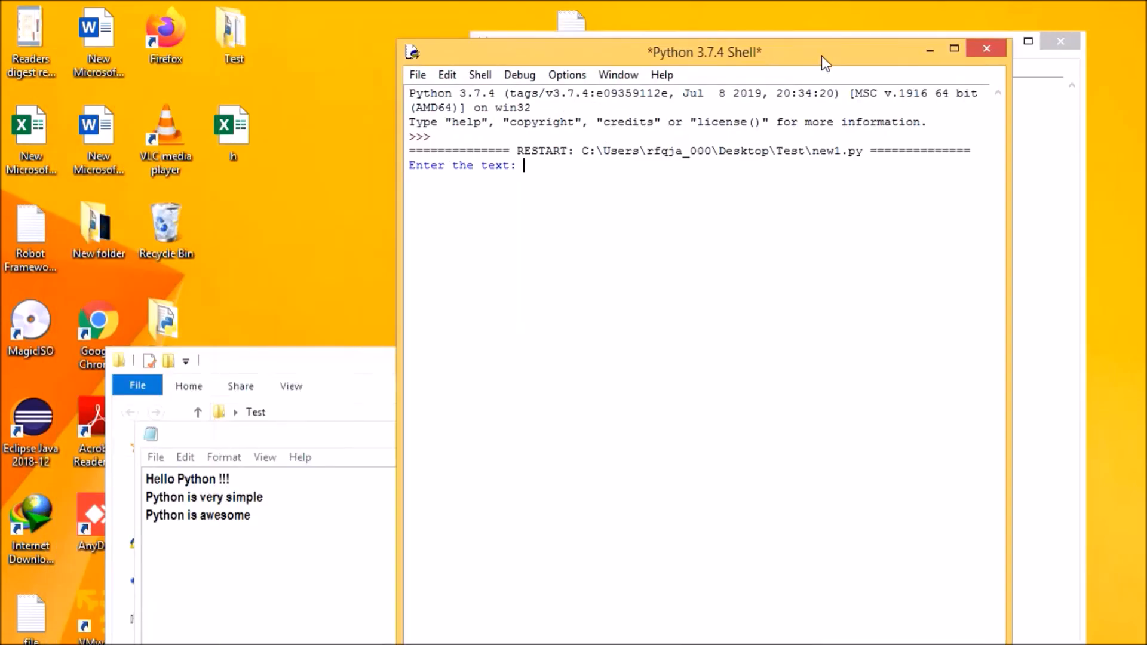
Type the partial search word 'aweso' at the shell's 'Enter the text:' prompt.
text(aweso)
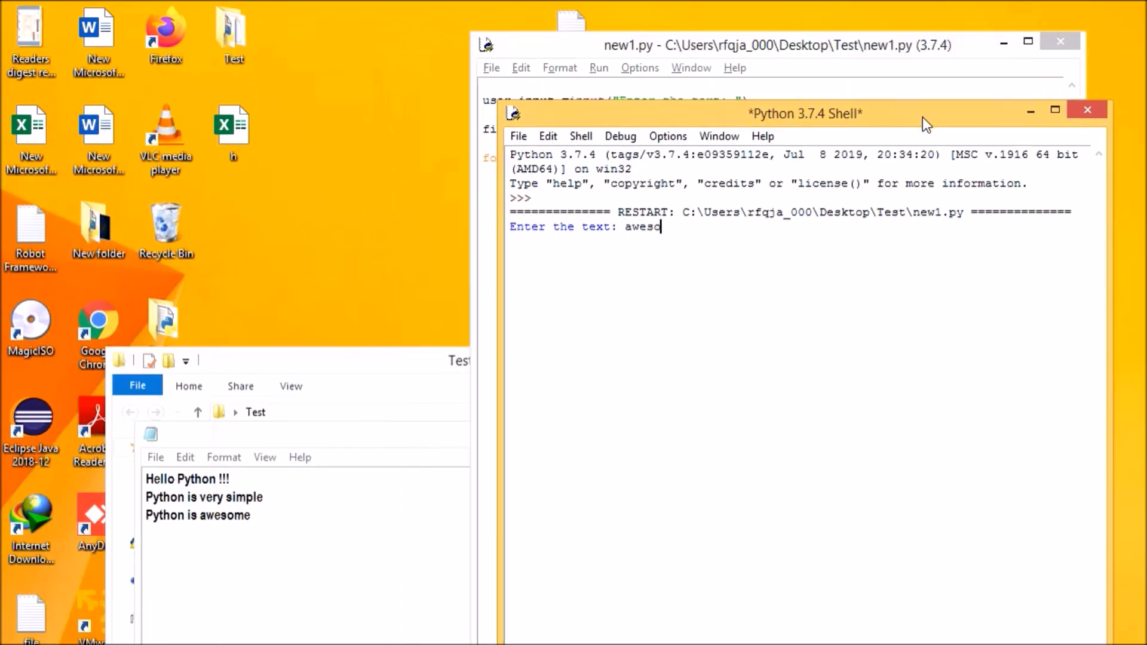